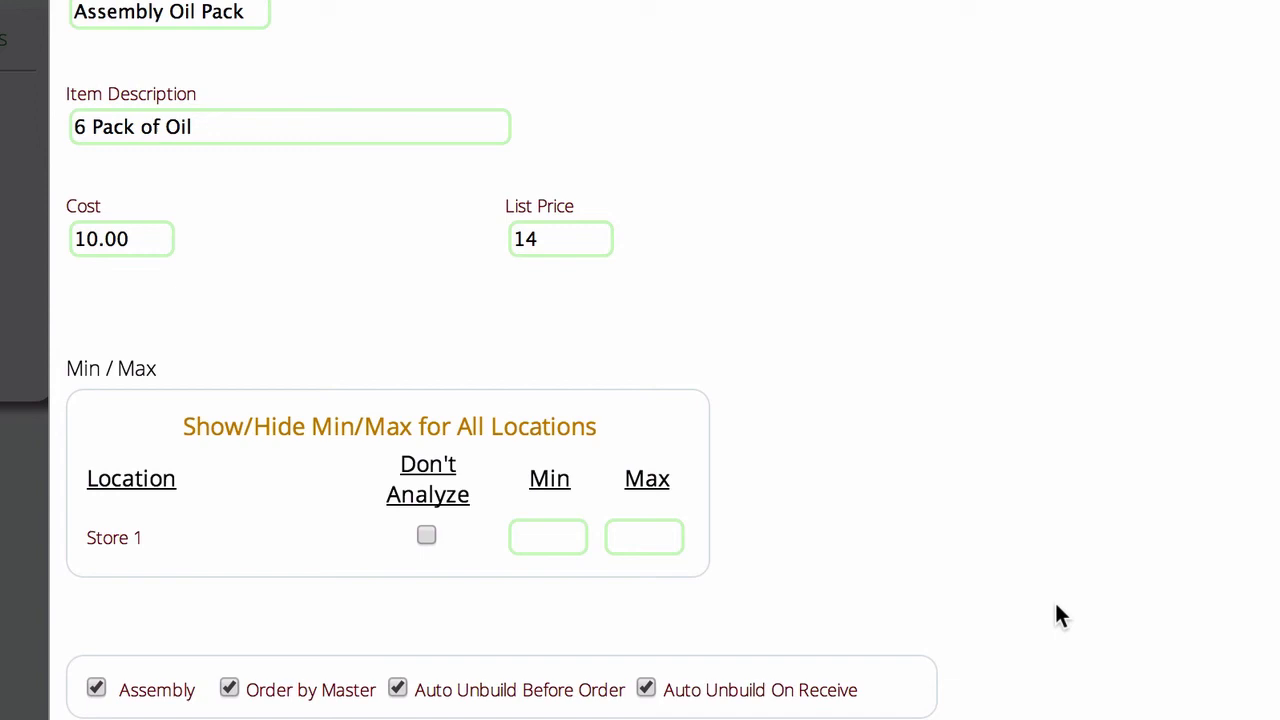
pyautogui.moveTo(716, 124)
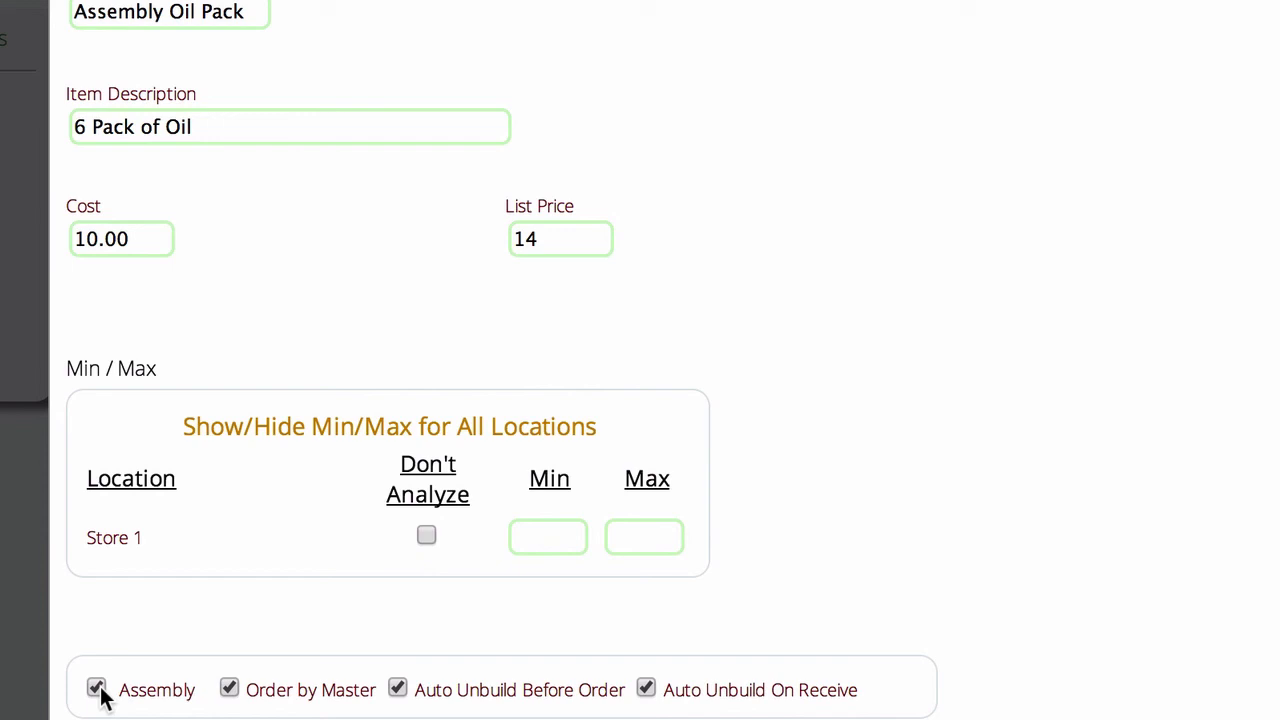
pyautogui.moveTo(420, 704)
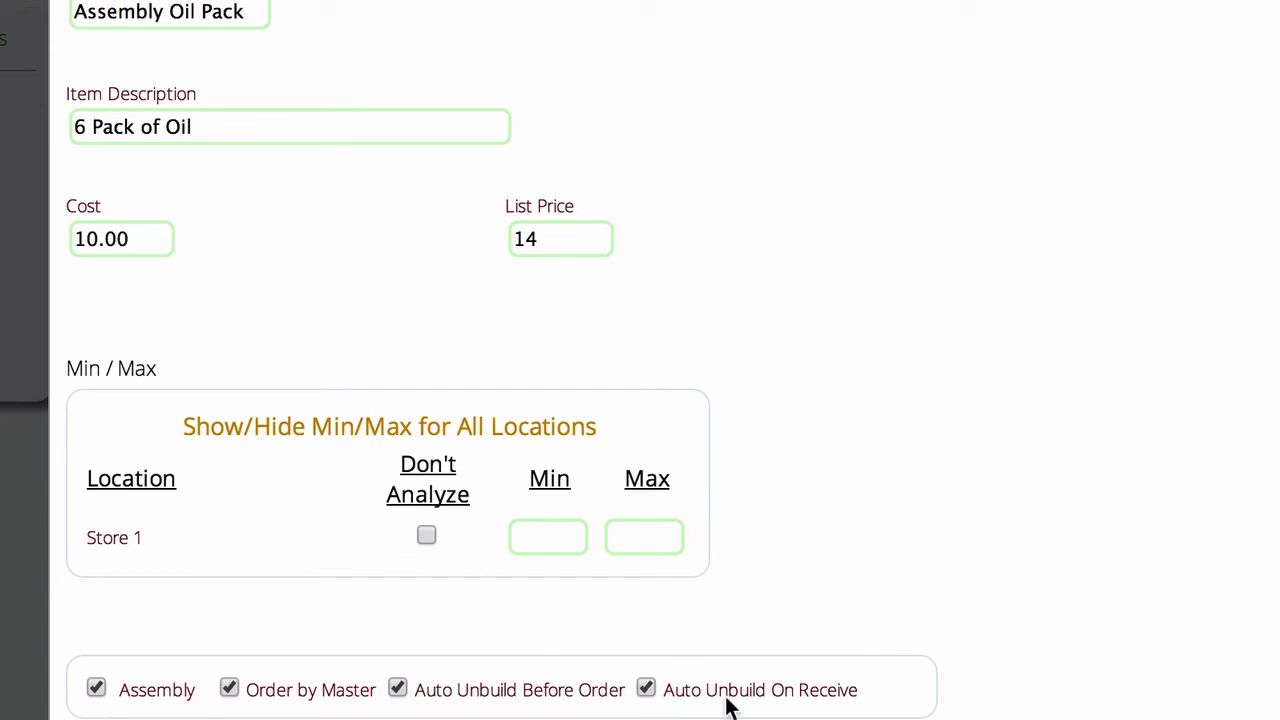
pyautogui.moveTo(536, 700)
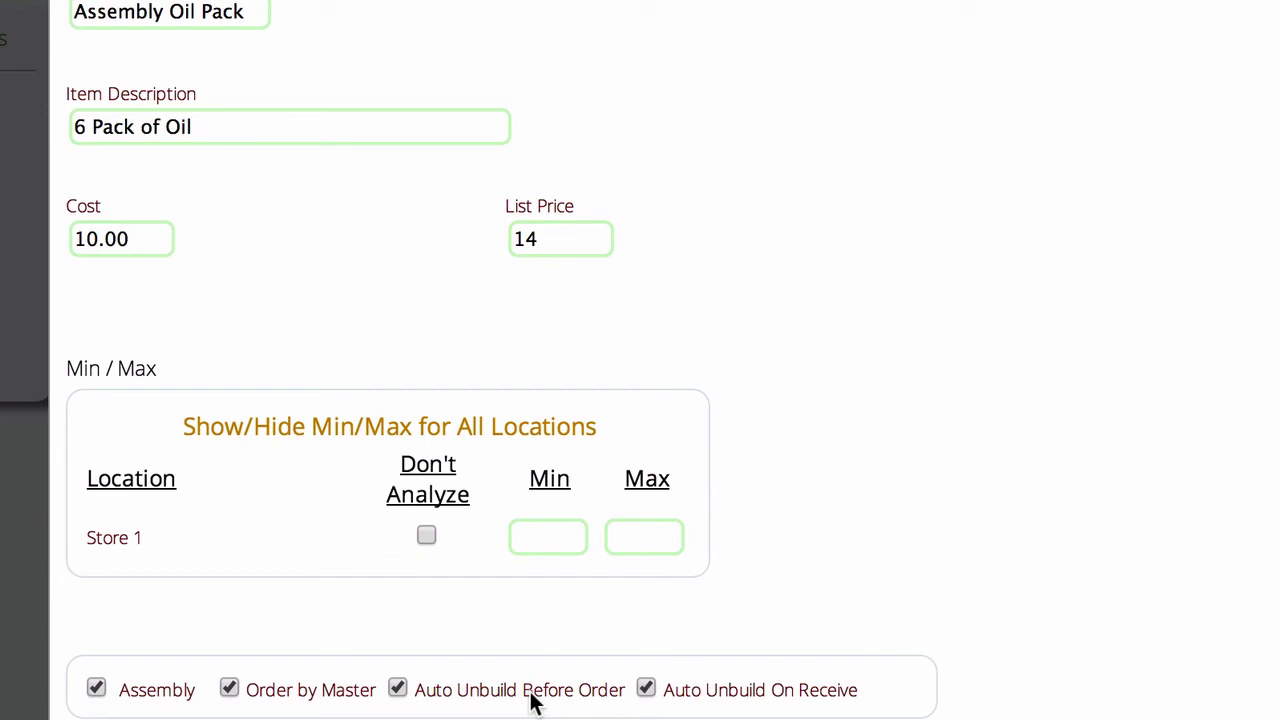
pyautogui.moveTo(590, 700)
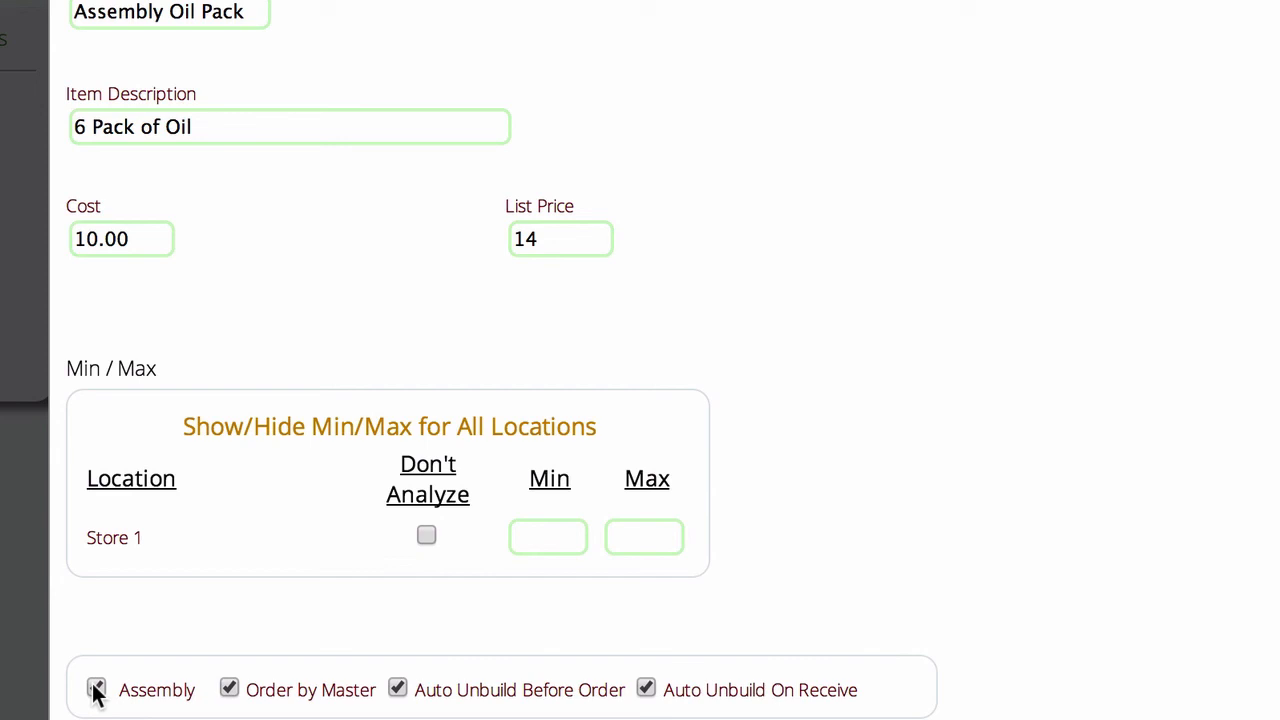
pyautogui.click(96, 688)
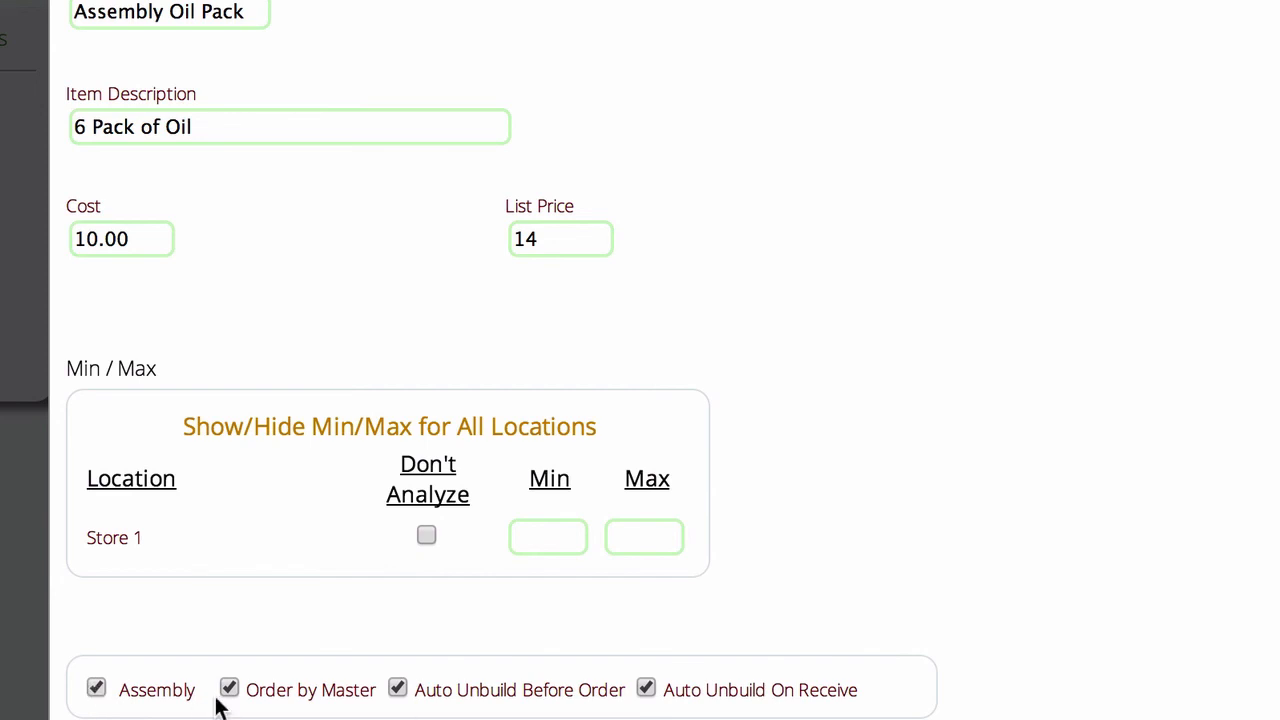